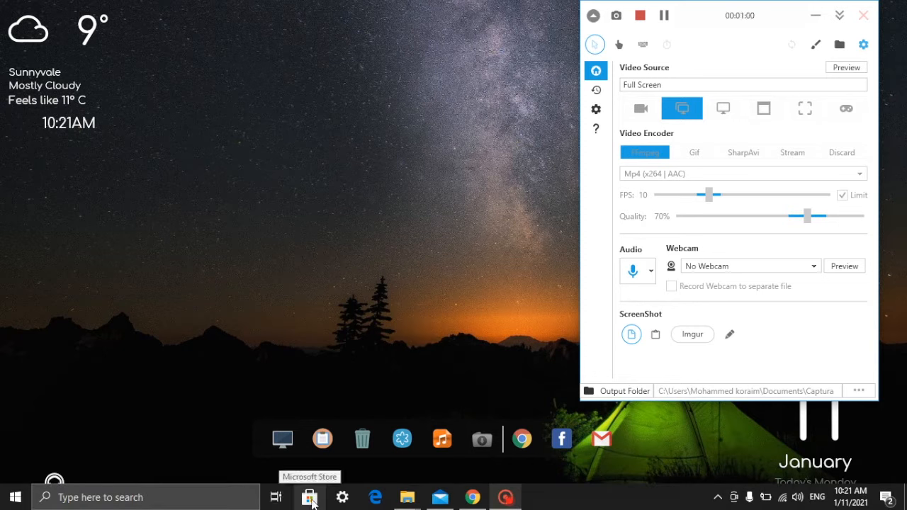
Launch Microsoft Store from the taskbar while Captura keeps recording.
click(310, 497)
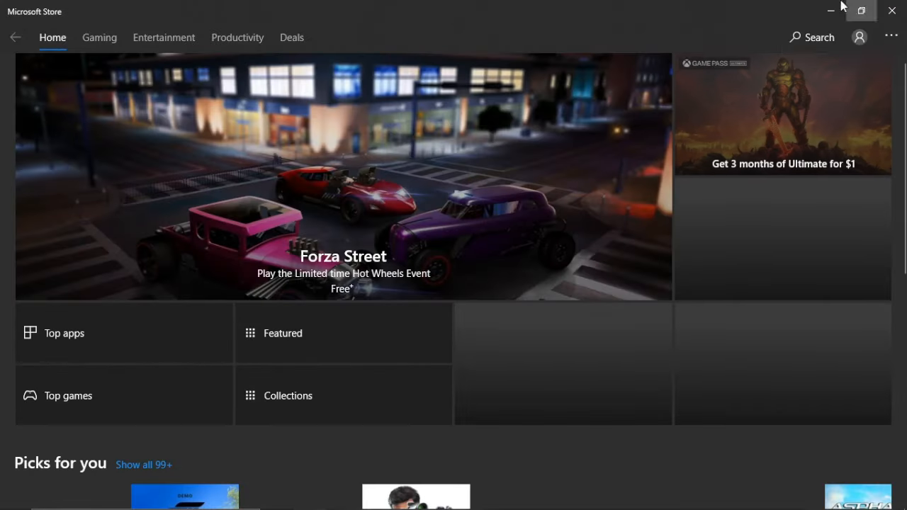
Search the Store for "screen recorder".
click(813, 37)
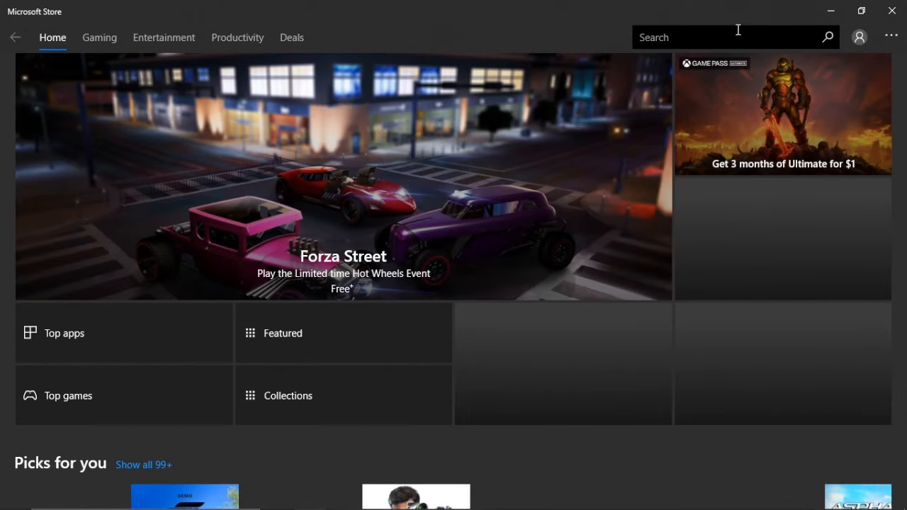
text(scree)
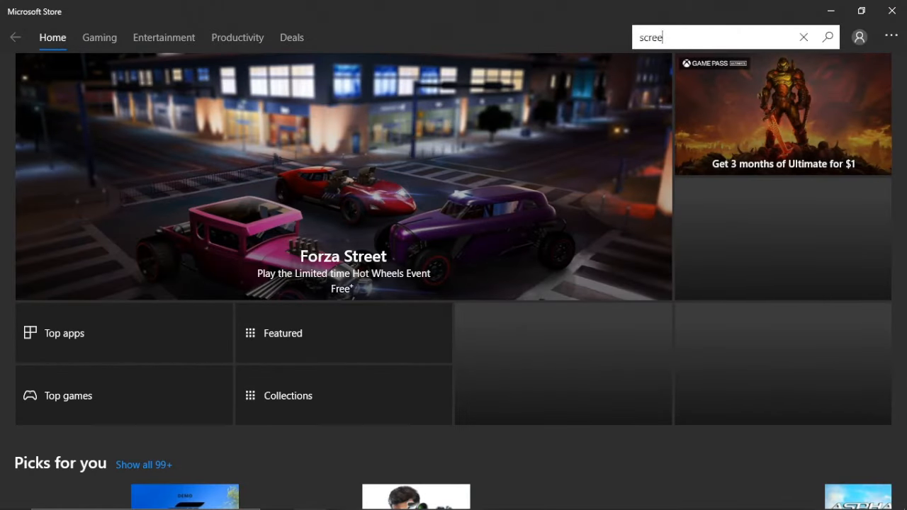
text(n recorde)
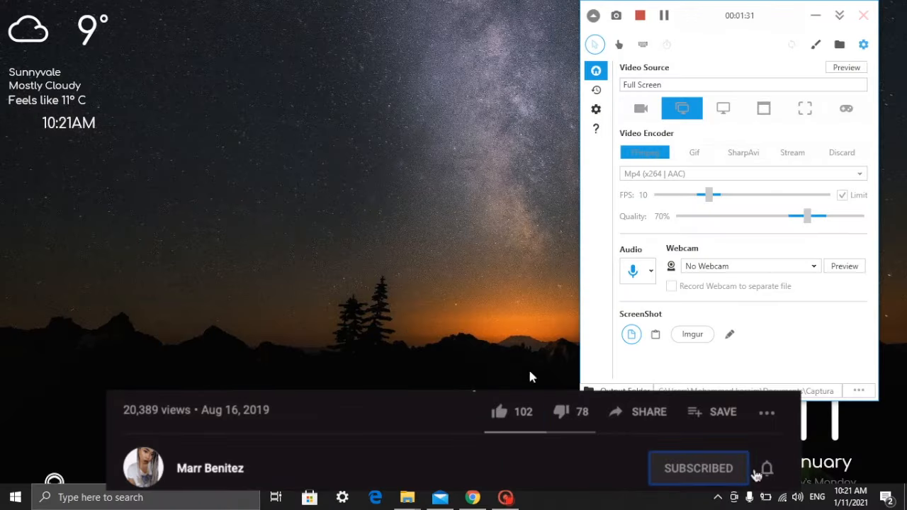
mouse_move(503, 305)
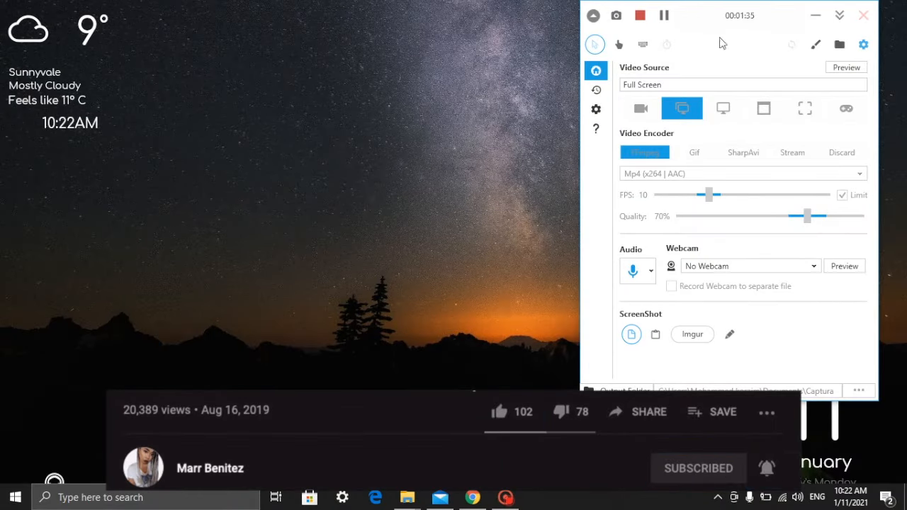
mouse_move(500, 413)
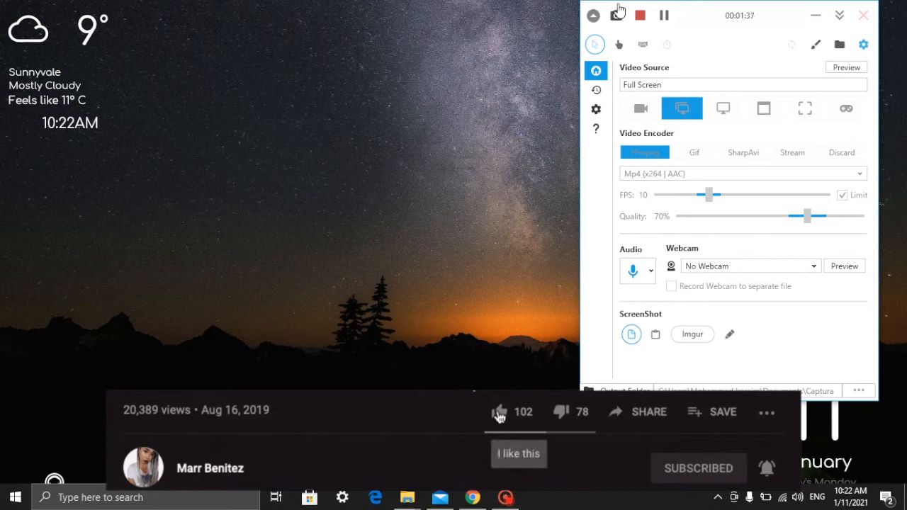
click(500, 412)
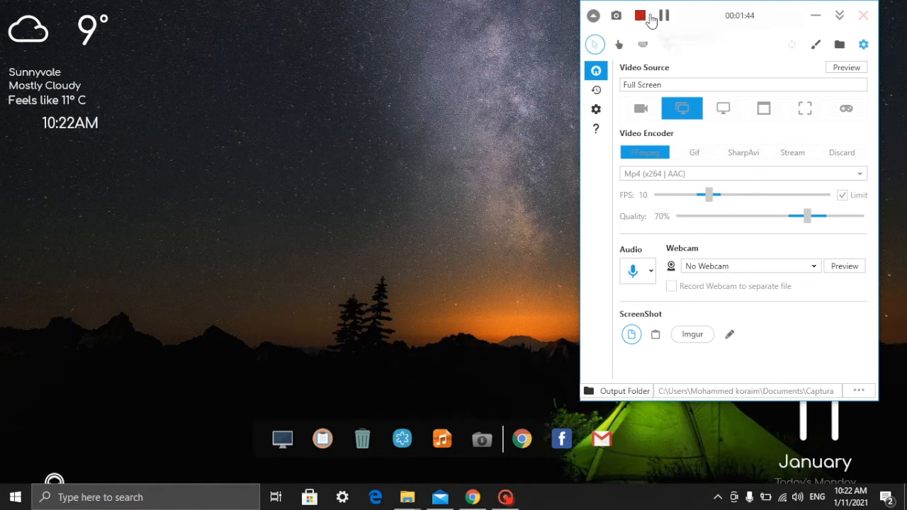
mouse_move(640, 16)
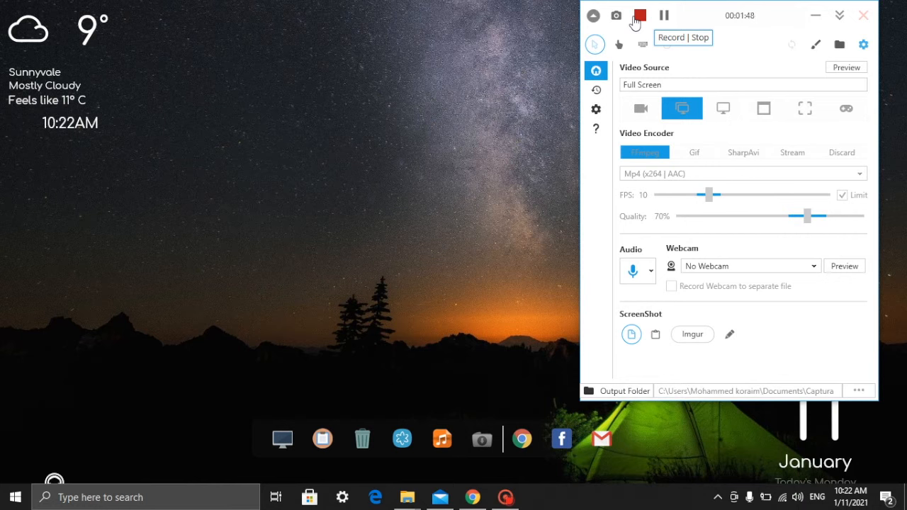
mouse_move(652, 117)
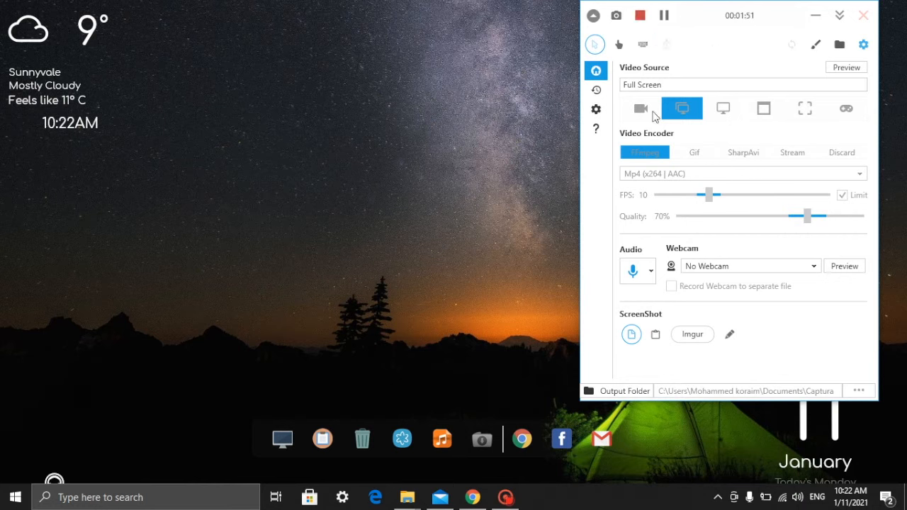
mouse_move(640, 109)
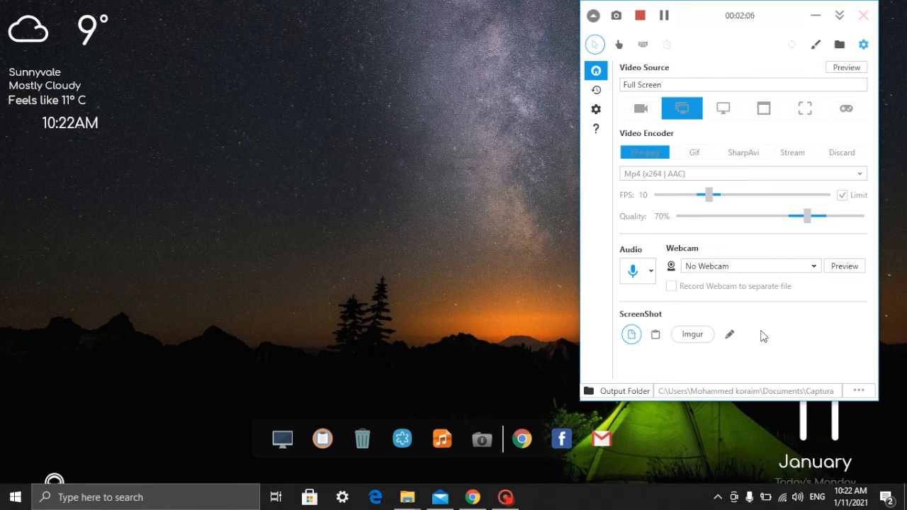
mouse_move(724, 57)
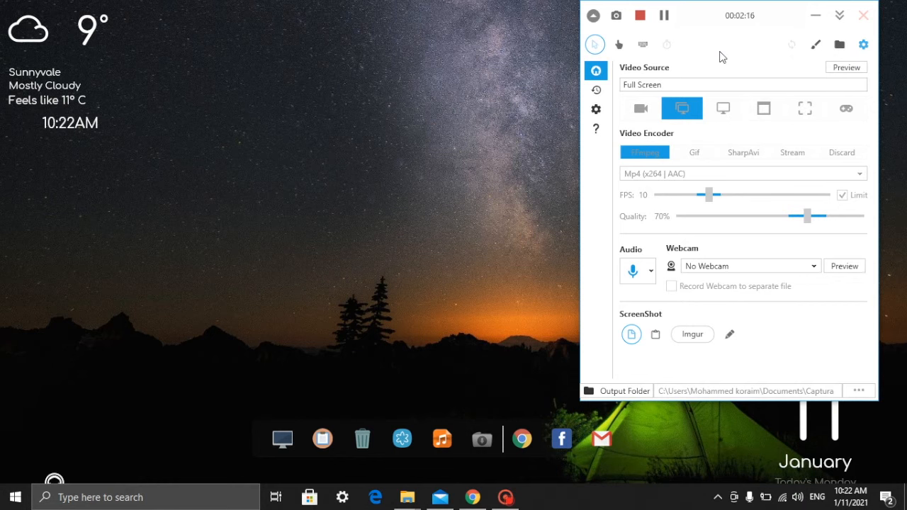
mouse_move(839, 44)
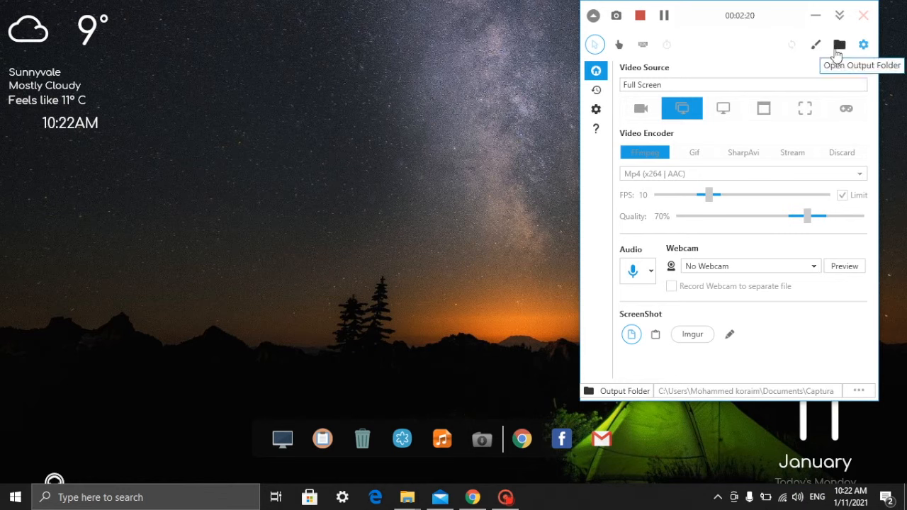
mouse_move(632, 270)
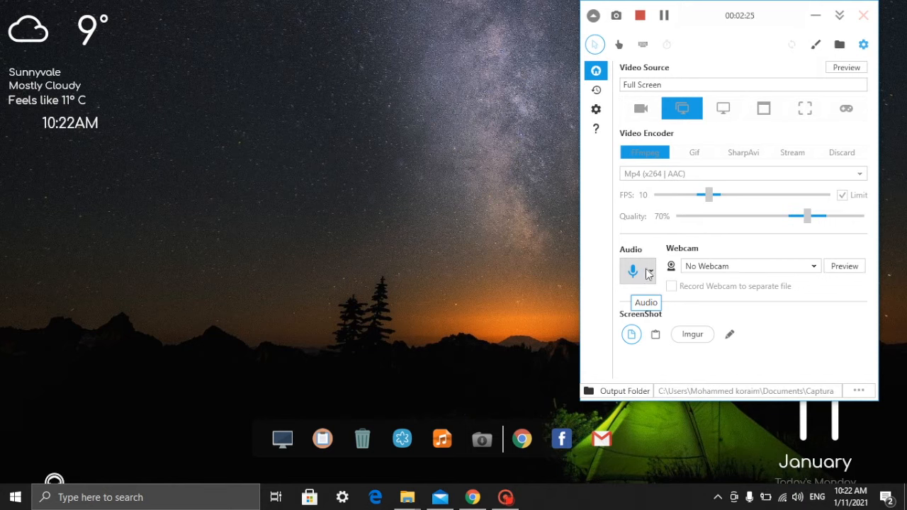
mouse_move(651, 275)
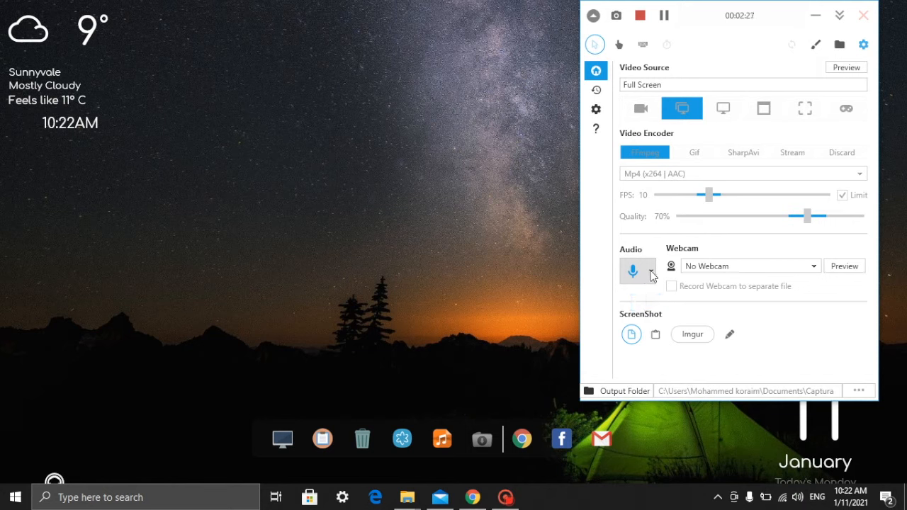
click(651, 271)
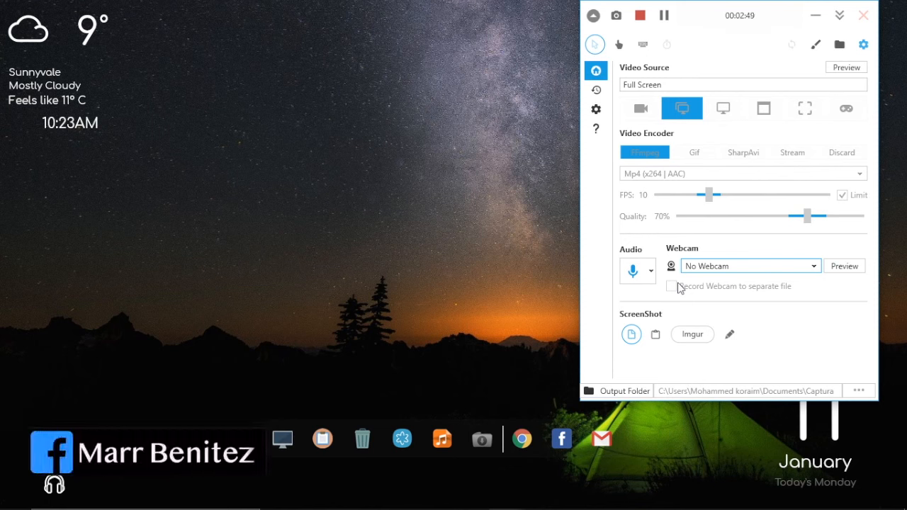
mouse_move(619, 44)
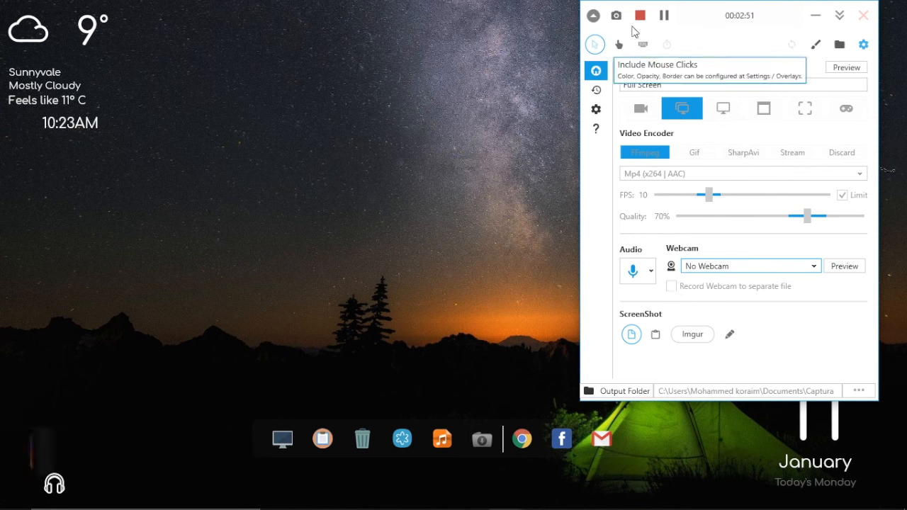